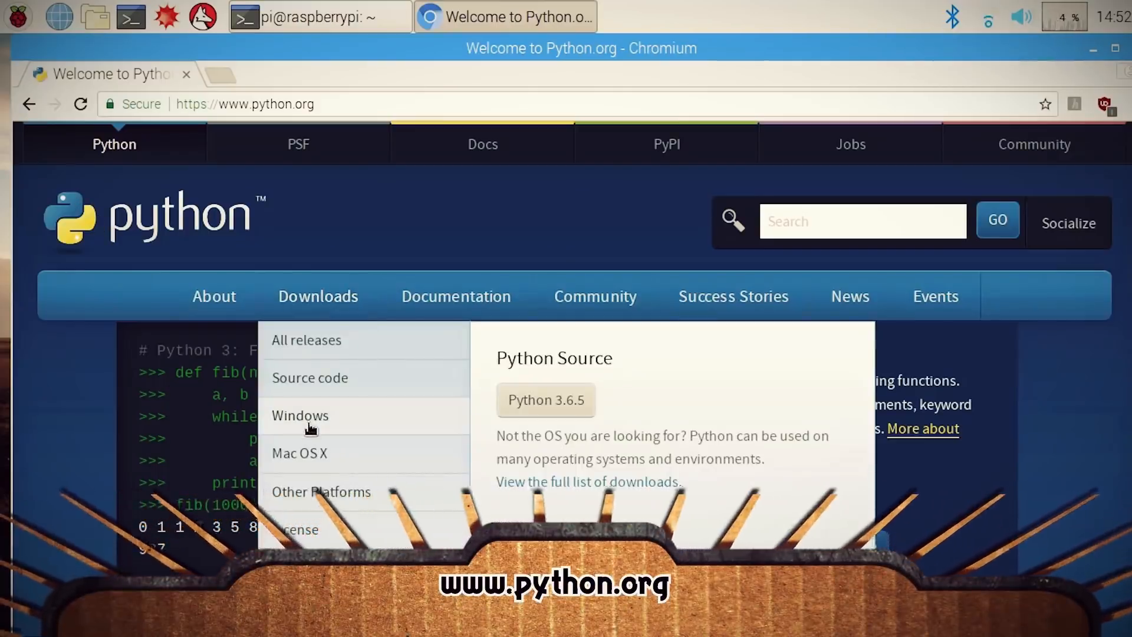
Go to python.org's Downloads > Windows page listing Python releases.
left_click(300, 415)
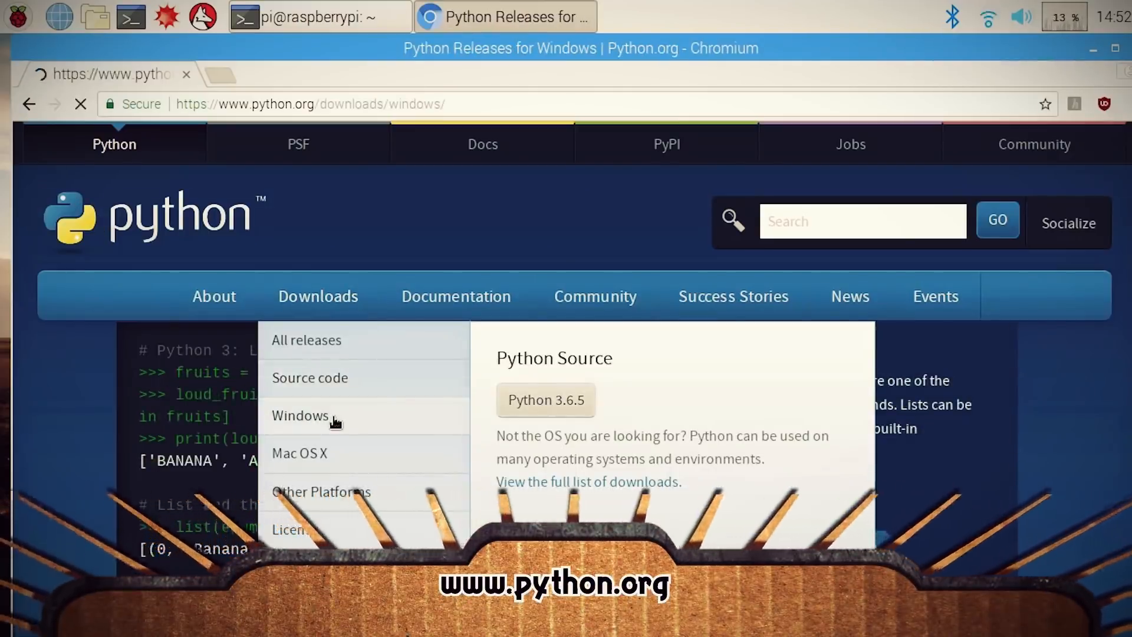
left_click(299, 415)
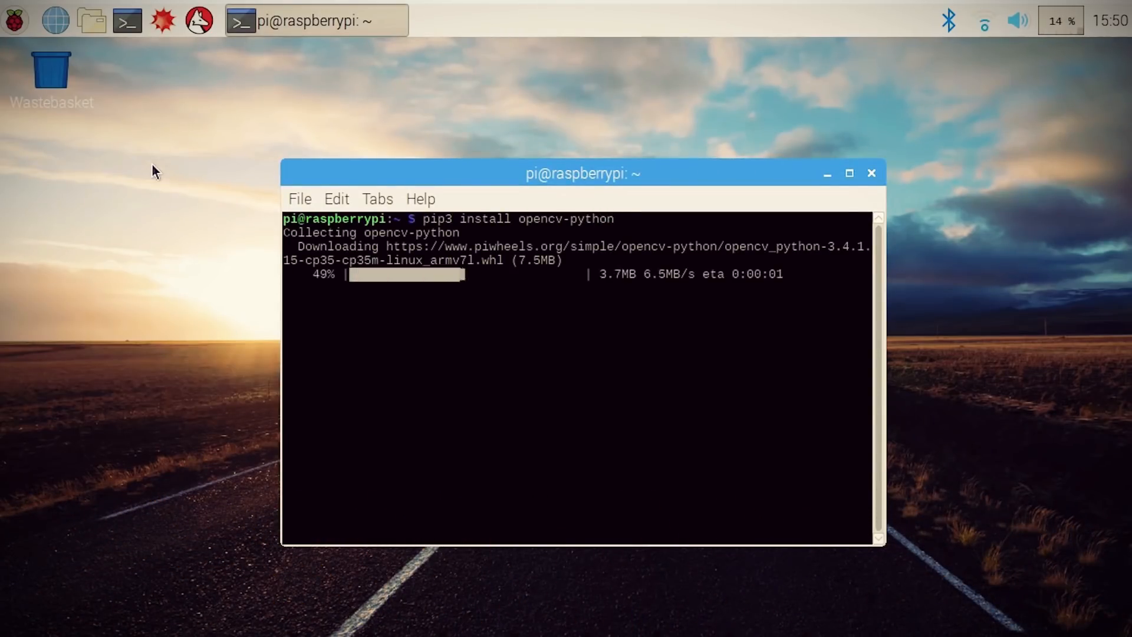
Type nano as a new command at the LXTerminal prompt.
type("nano")
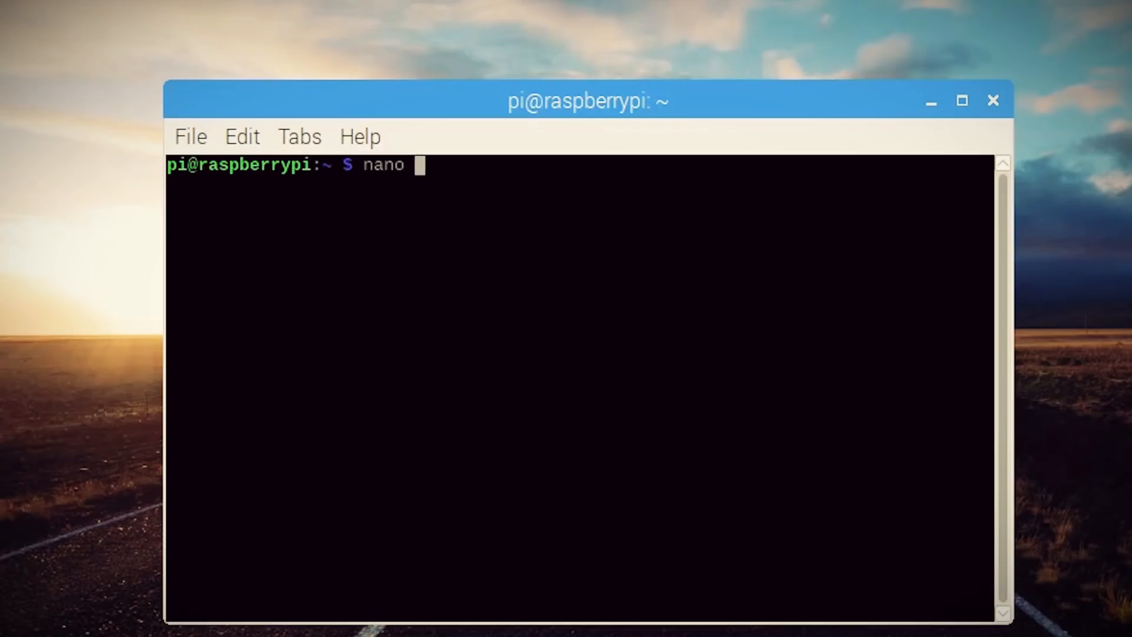
Open face_tracker6.py in nano and import cv2 and time.
key("Return")
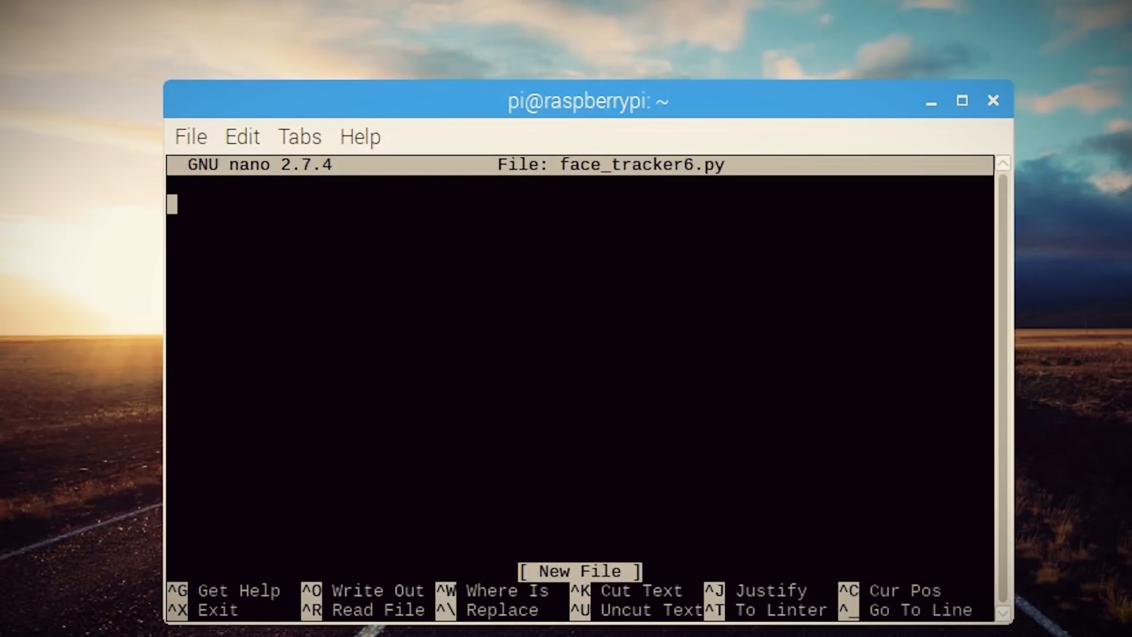
type("import c")
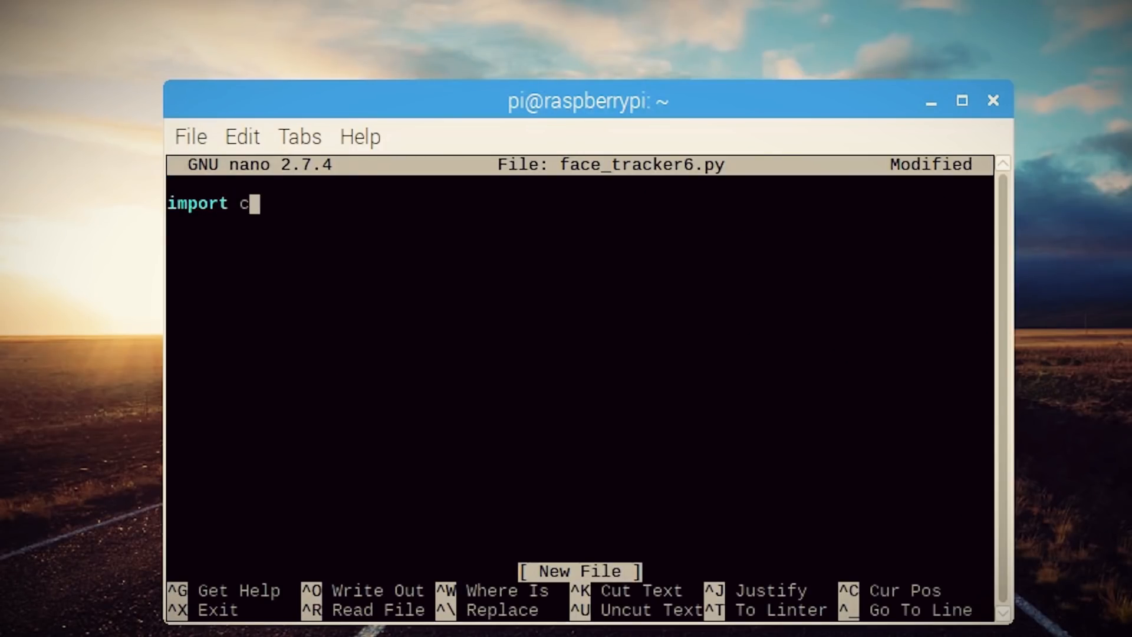
type("v2")
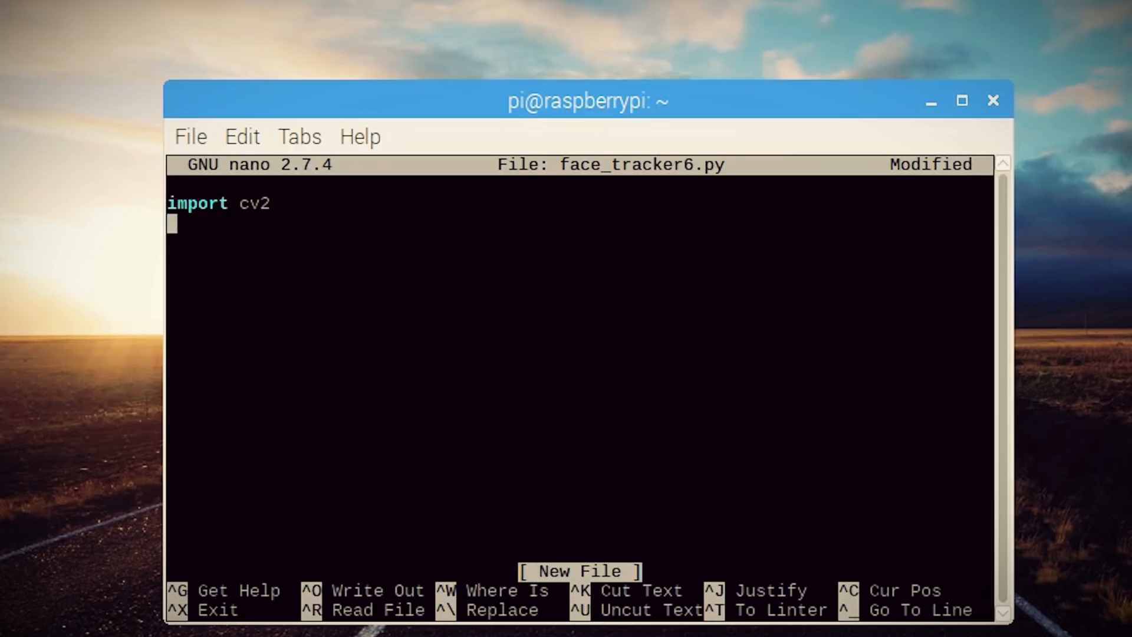
type("import time")
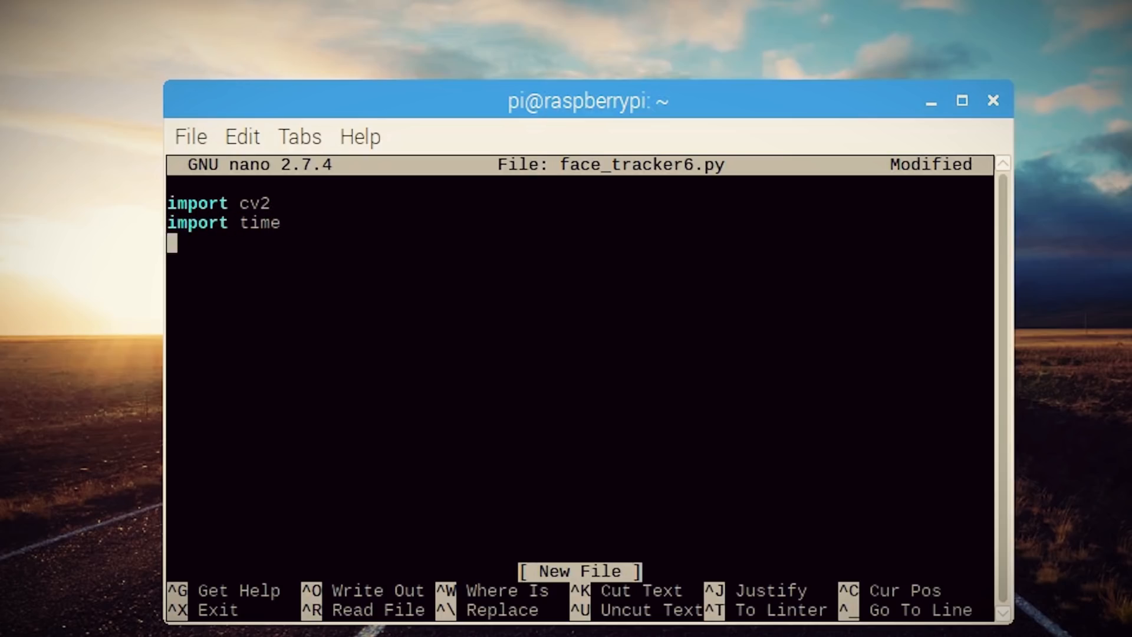
Import PiCamera and PiRGBArray from picamera, and begin the cascPath line.
type("from picamera import PiCamera")
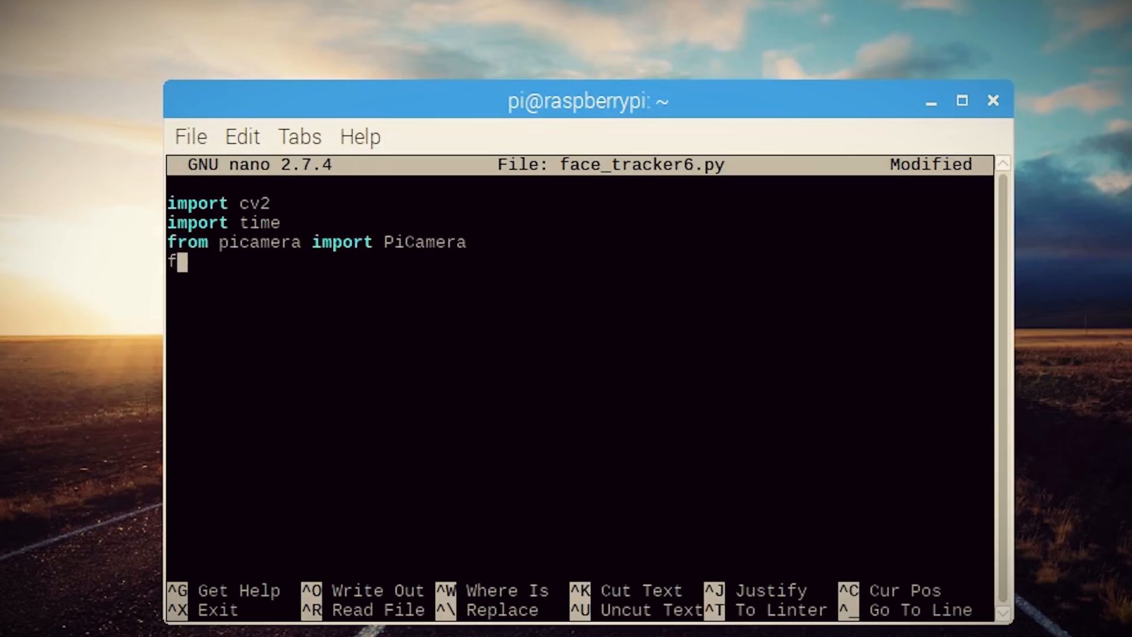
type("rom picamera.array import piR")
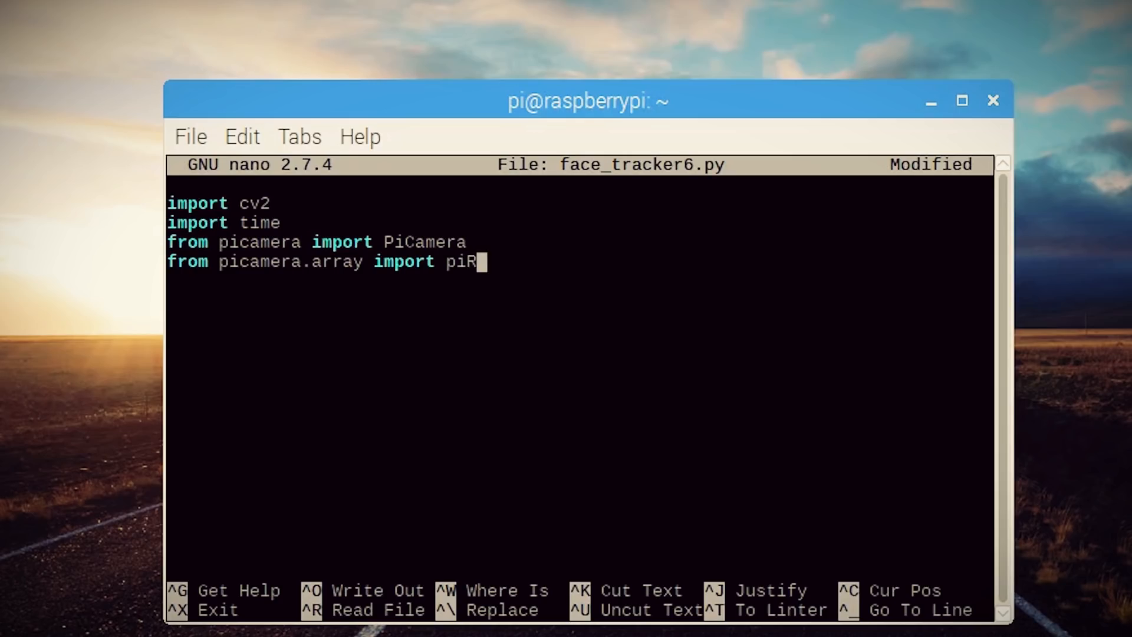
type("GBArray")
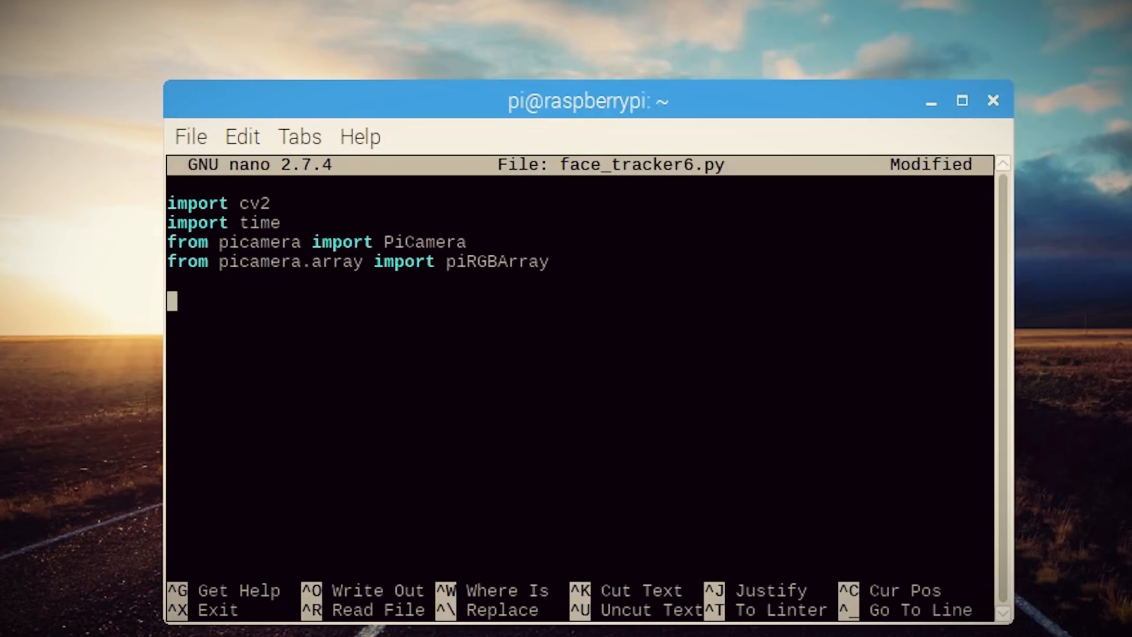
type("cascPath")
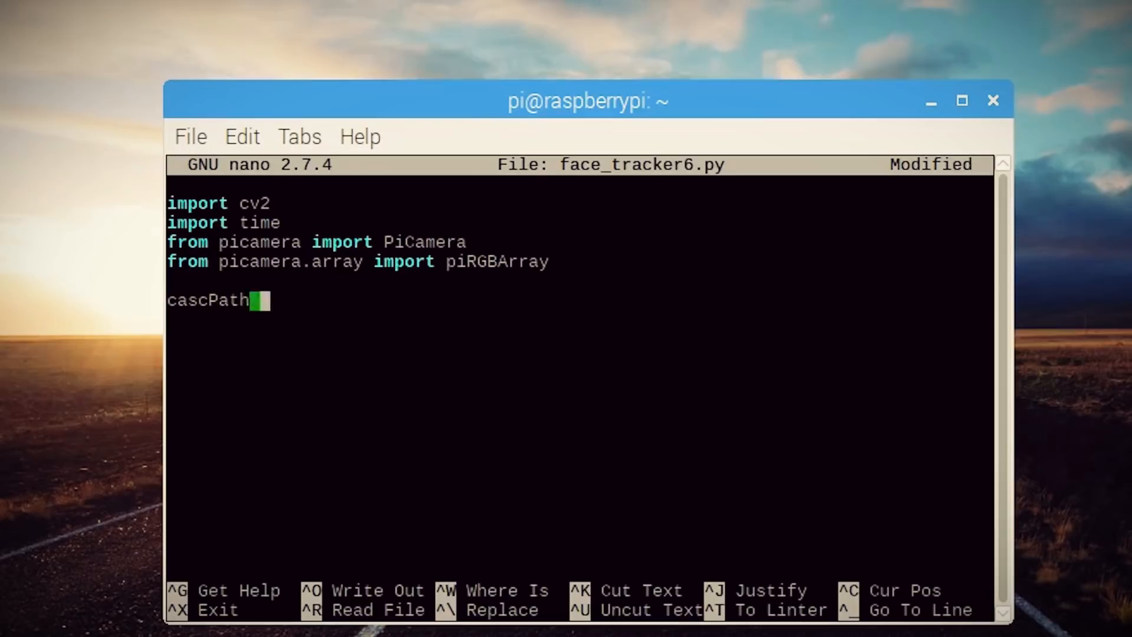
Load haarcascade.xml into faceCascade and set up PiCamera at 320x240, 32 fps.
type("= \"haarcascade.xml\"")
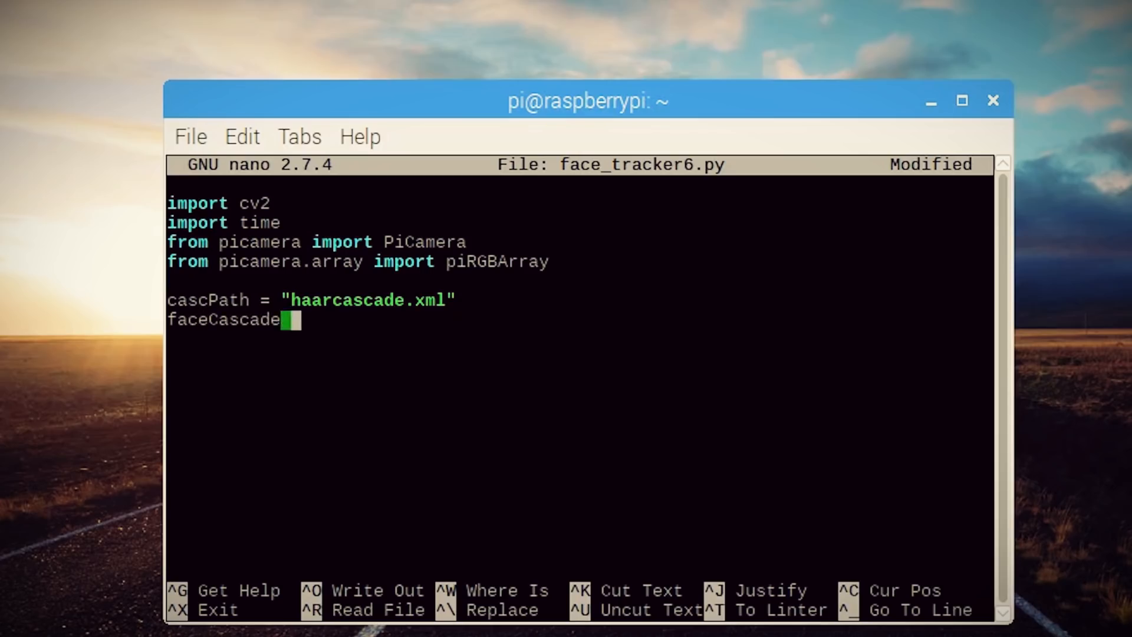
type("= cv2.CascadeClassifier(cascPath)")
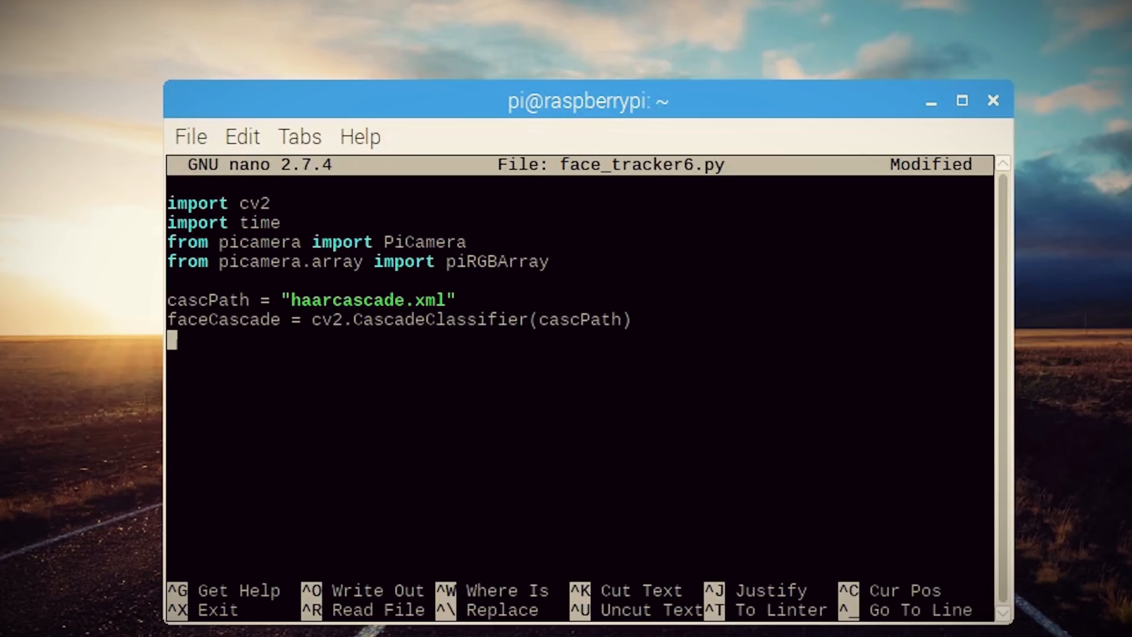
type("camera =")
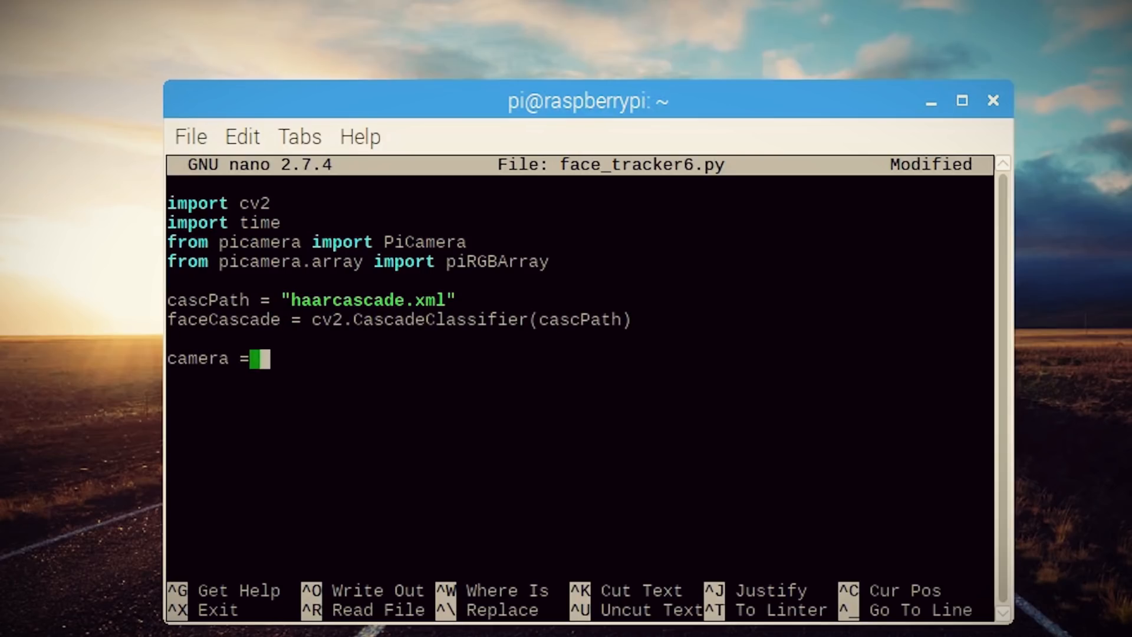
type("PiCamera()")
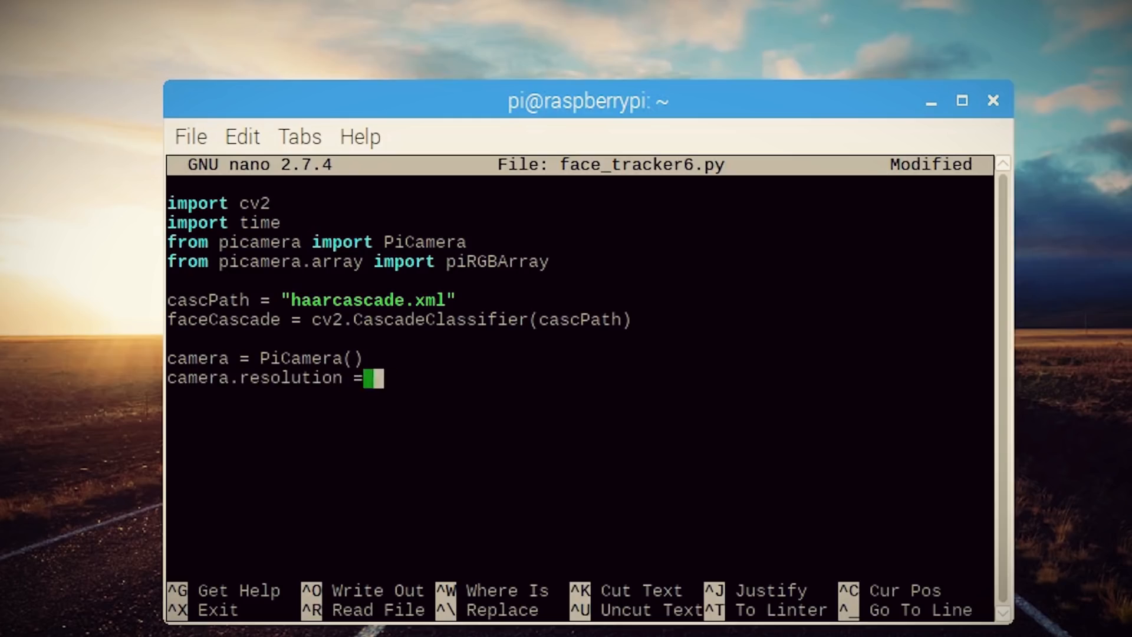
type("(320, 240)")
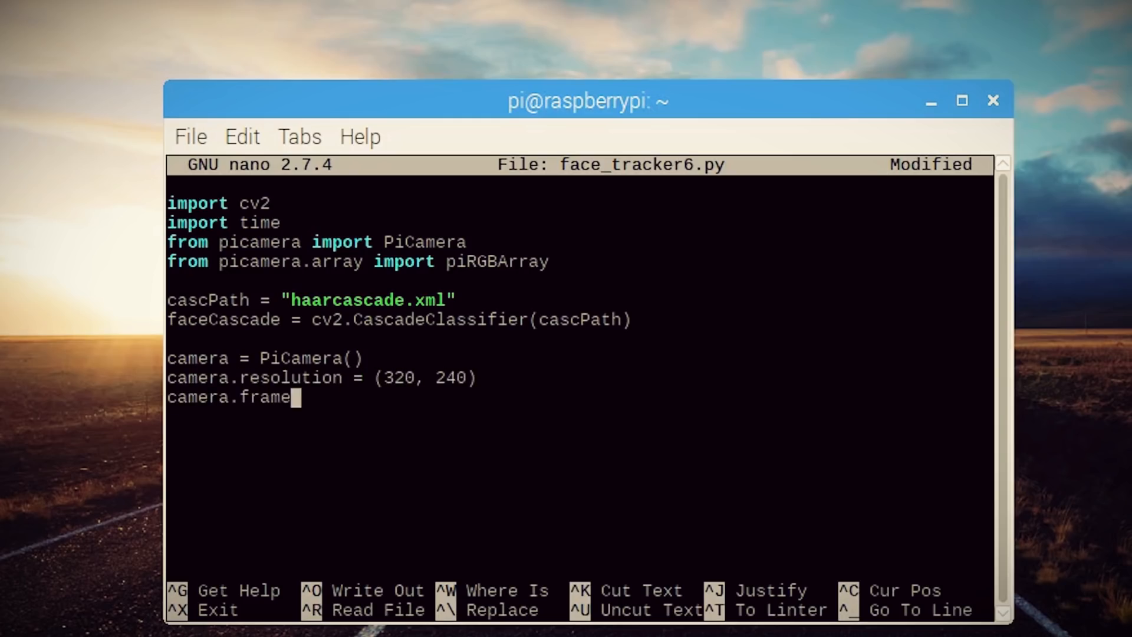
type("rate = 32")
type("rawCapture = PiRGBArray(camera, size=(320, 240))")
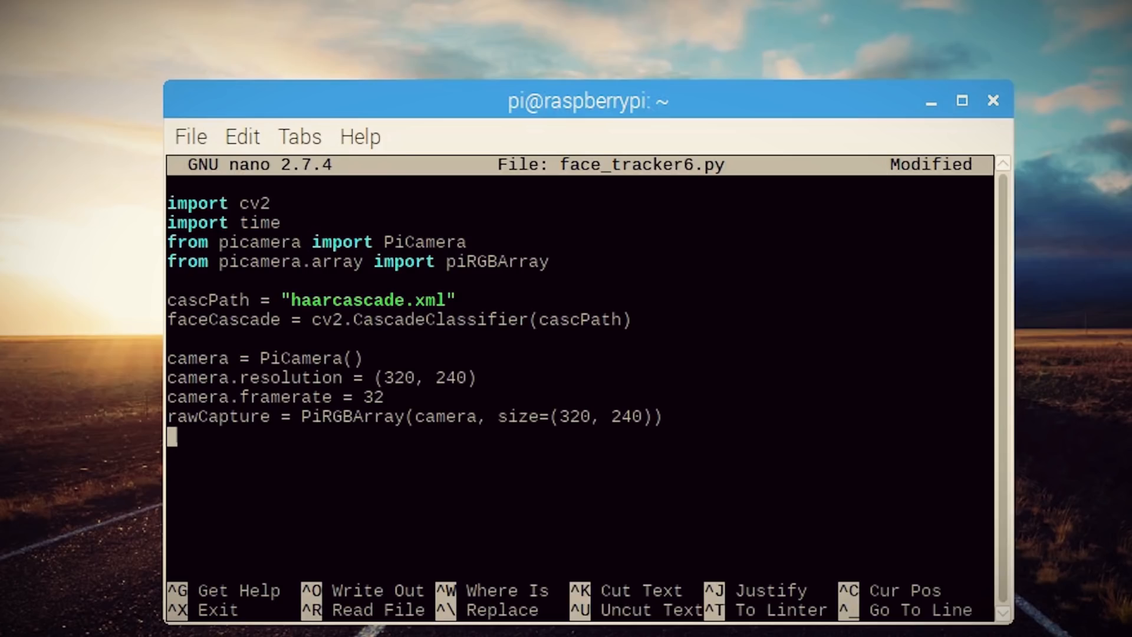
key("Enter")
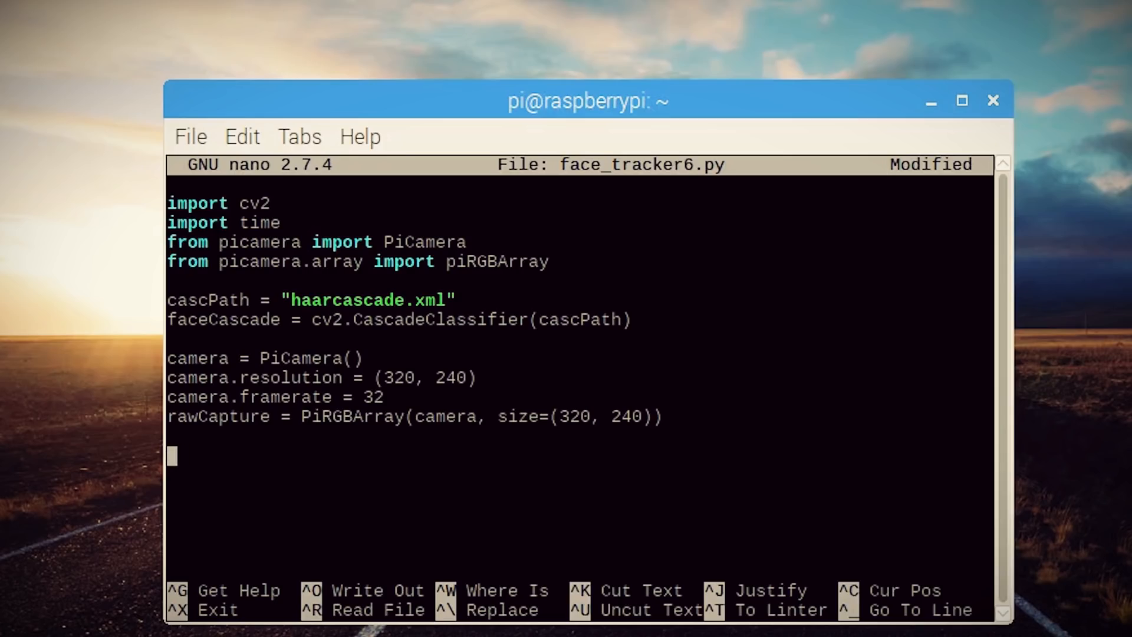
Add a 0.1 s camera warm-up and the capture_continuous frame loop over rawCapture.
type("time.sleep(")
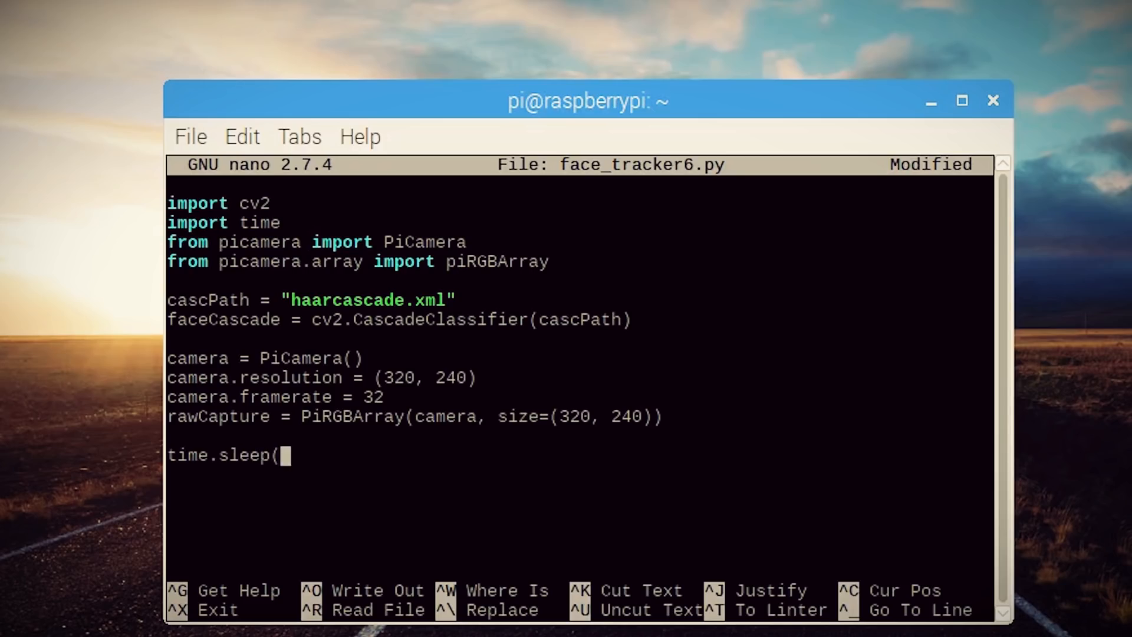
type("0.1)")
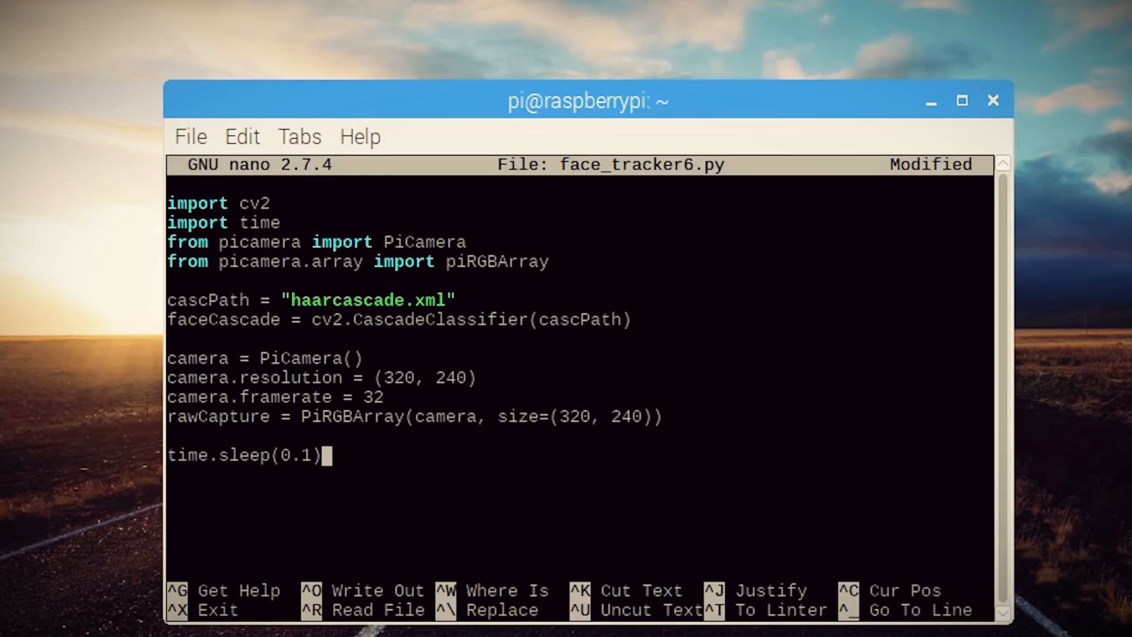
type("for frame in camer")
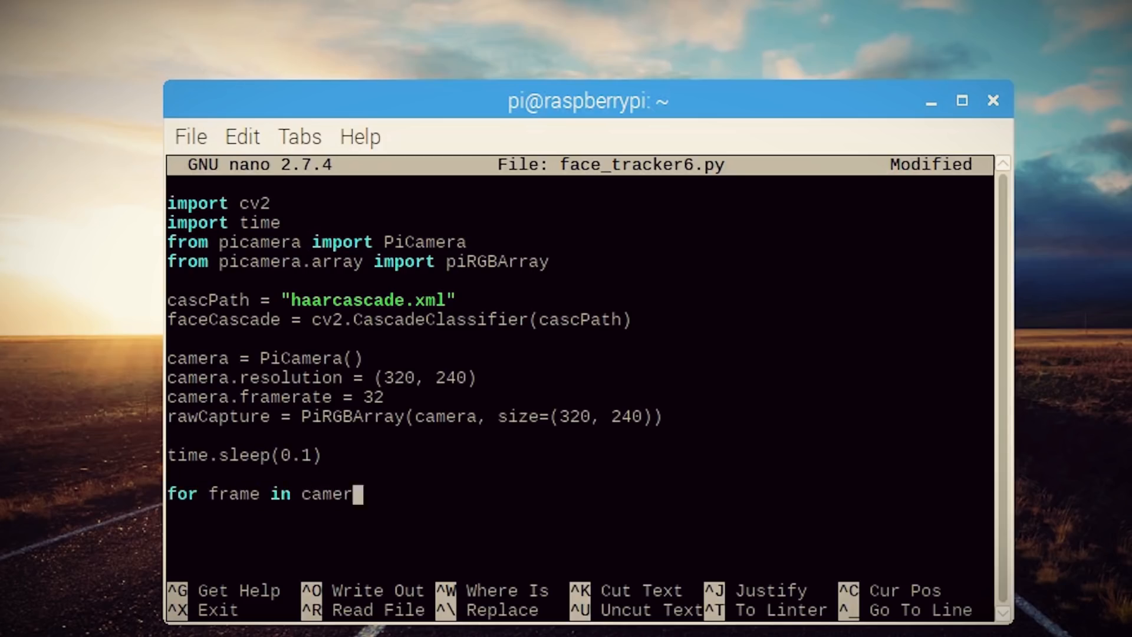
type(".capture_continuous(rawCapture, format=\"bgr\", use_video_port$")
type("imag")
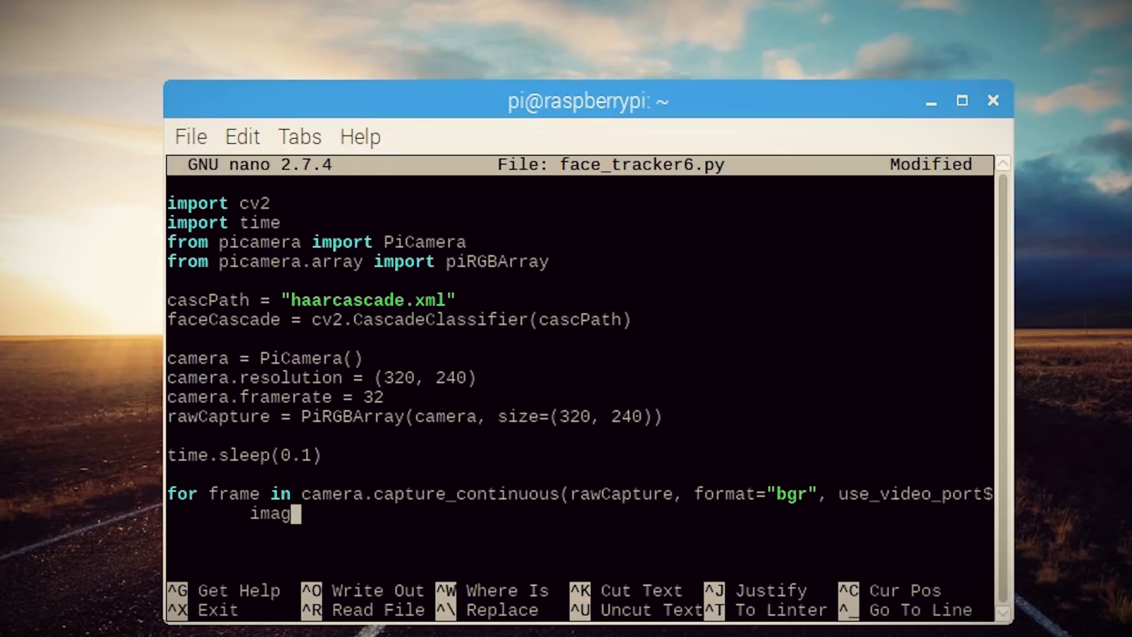
Take frame.array as image, convert it to grayscale, and begin detectMultiScale.
type("e = frame.awwary")
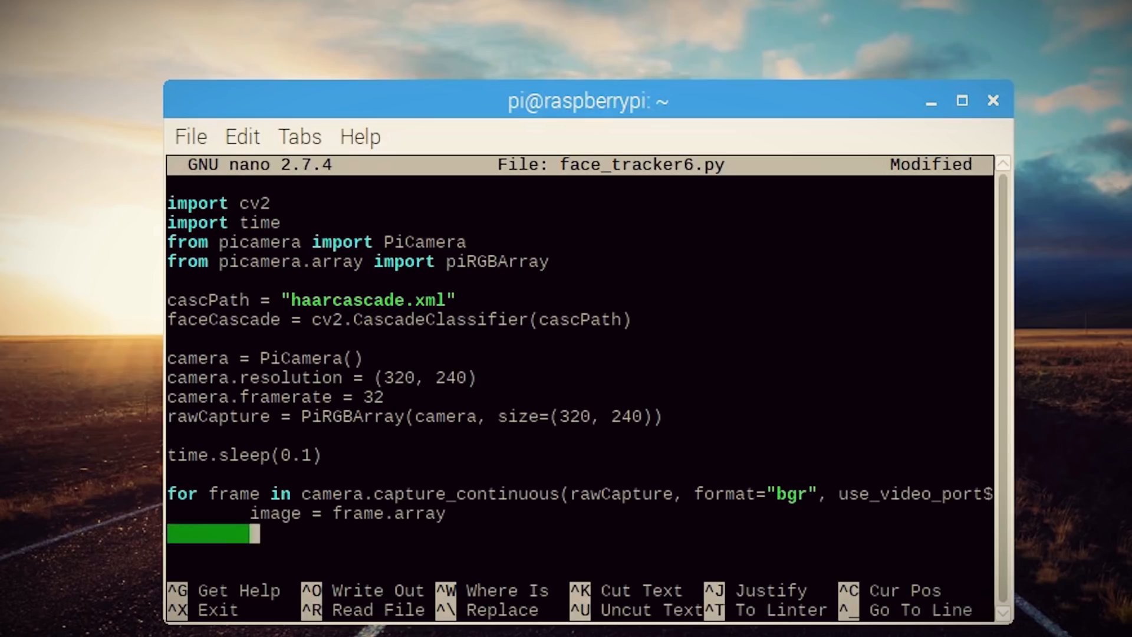
type("gray = cv2.")
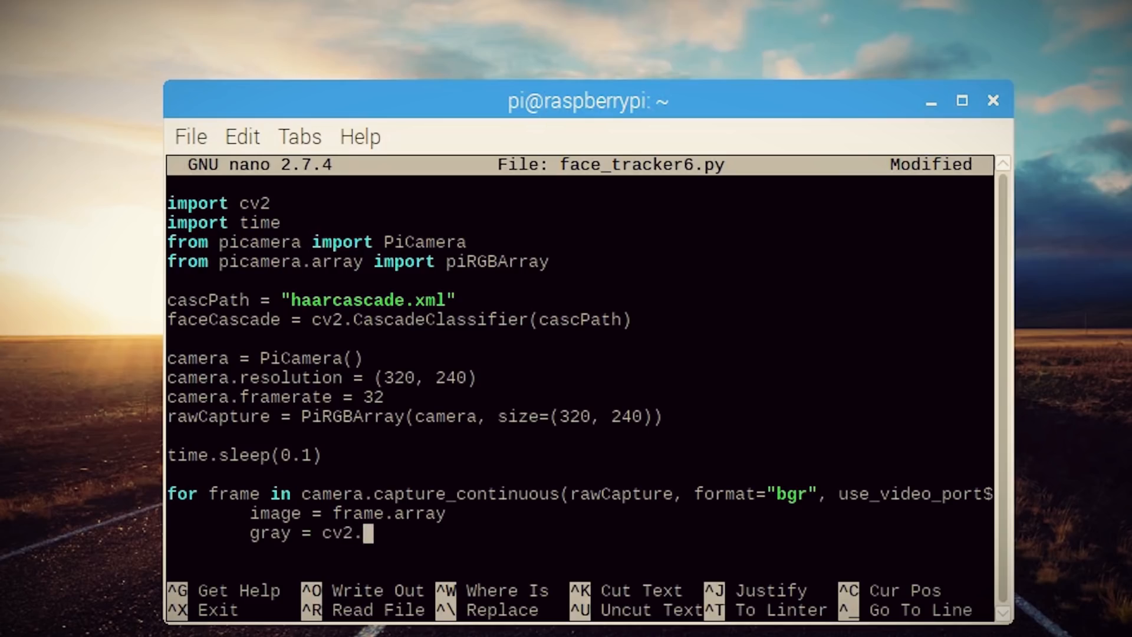
type("cvtColor(image, cv")
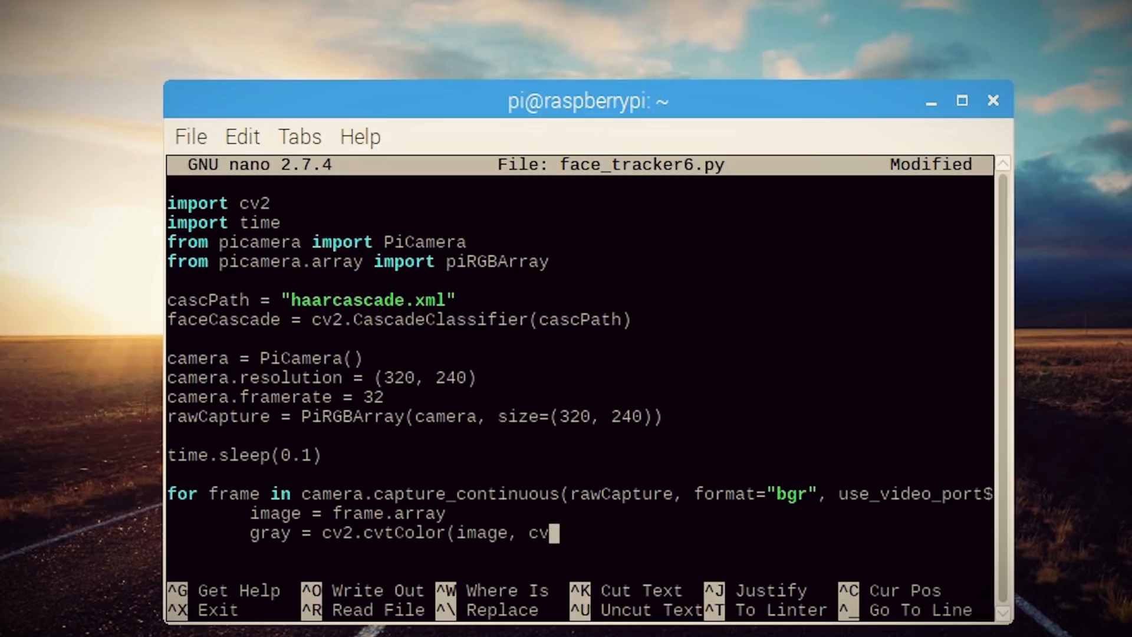
type("2.COLOR_B")
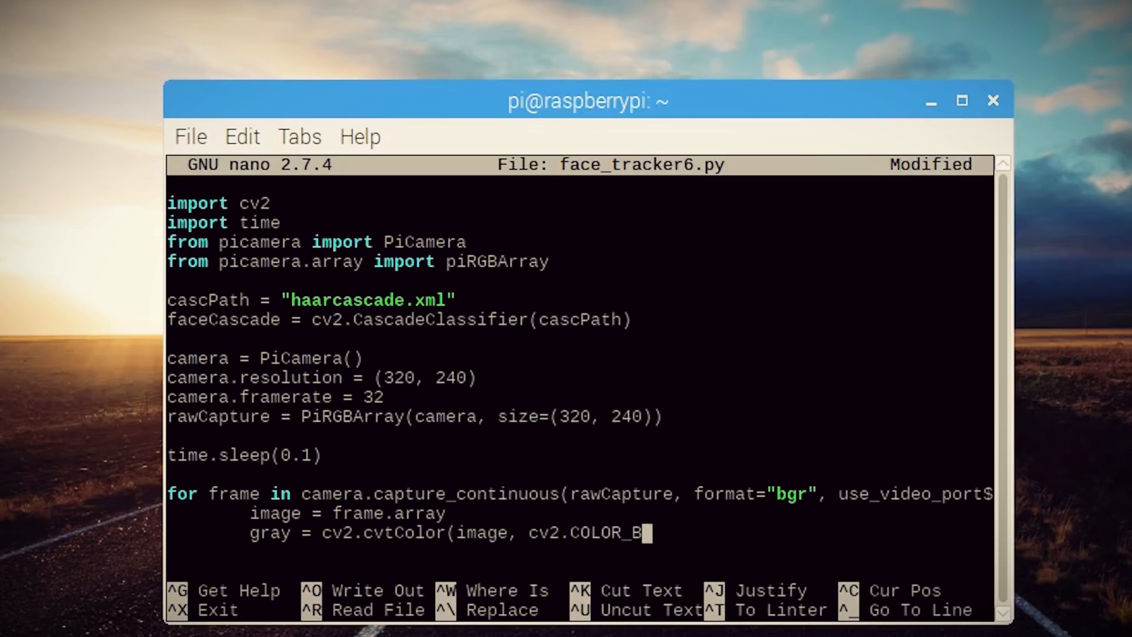
type("RWGRAY)")
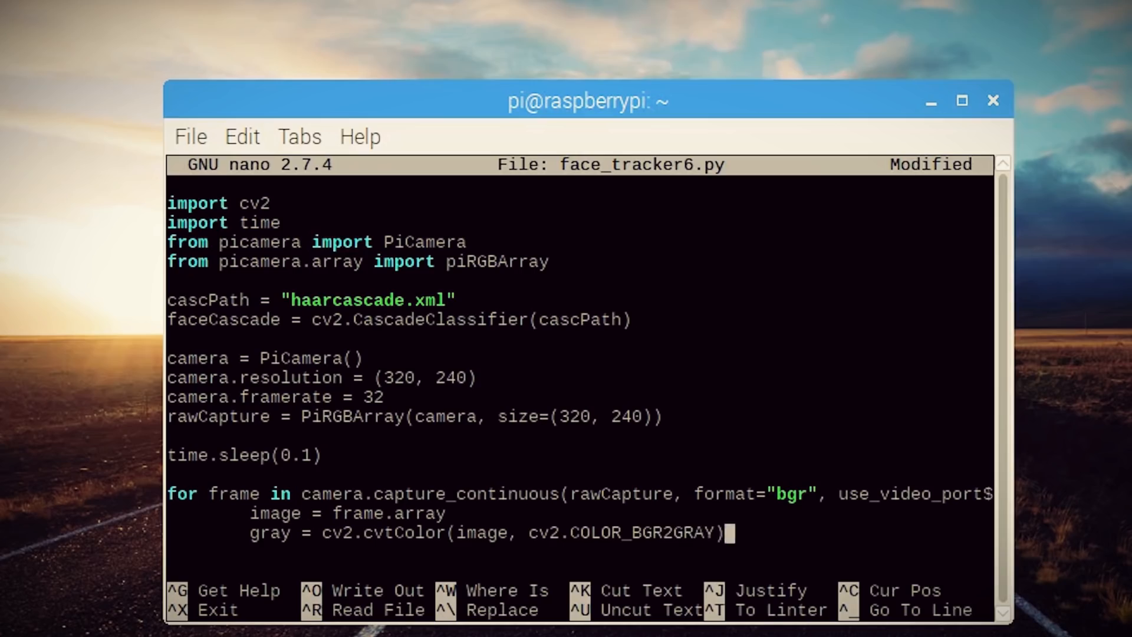
type("faces = faceCascade.detectMultiScale")
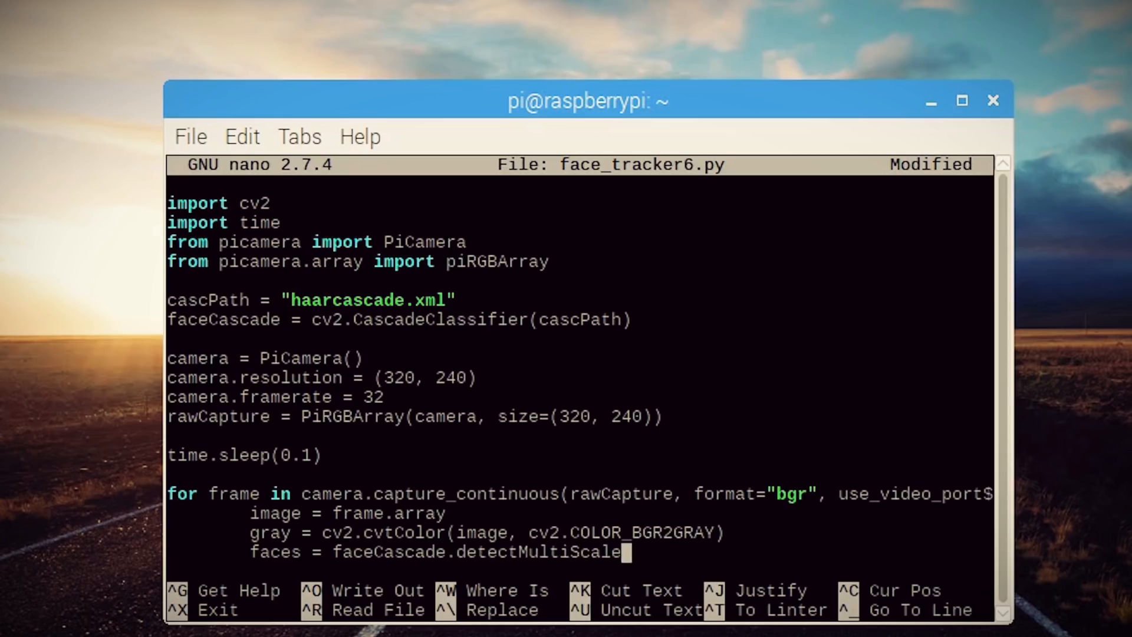
type("(")
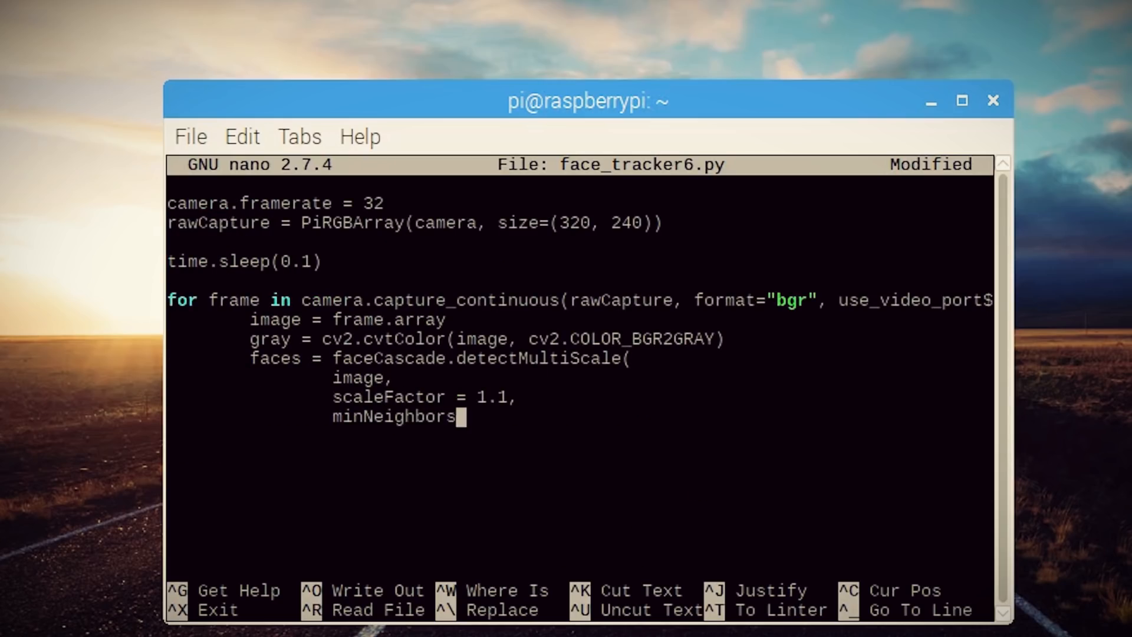
Finish the detectMultiScale arguments and draw green rectangles, thickness 2, around faces.
type("= 5,")
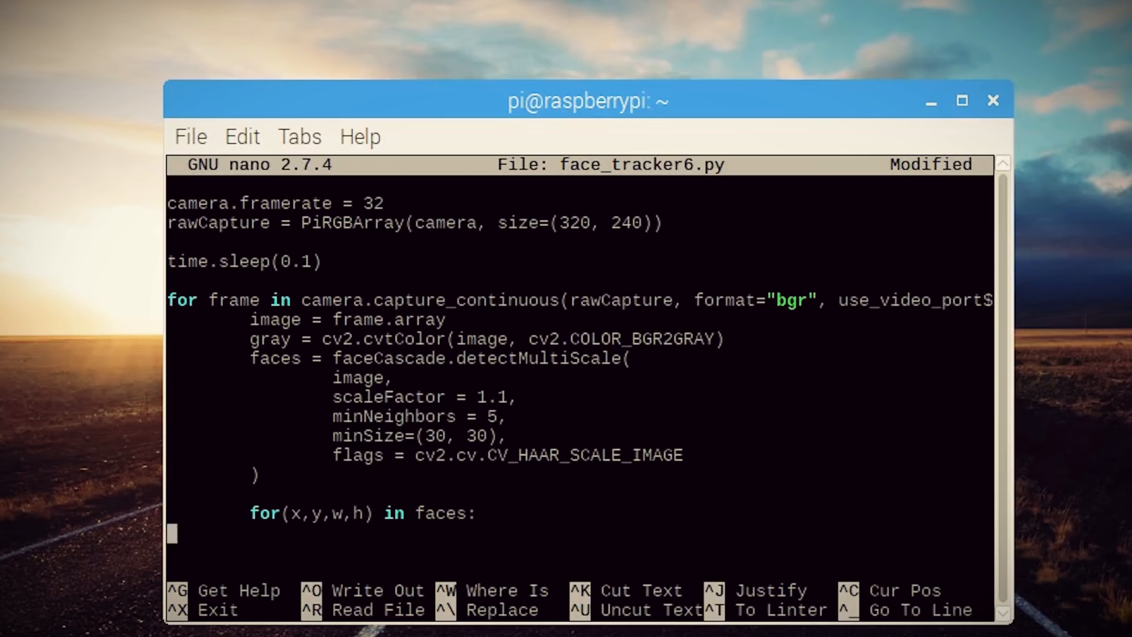
type("cv2.rectangle(image, (x,")
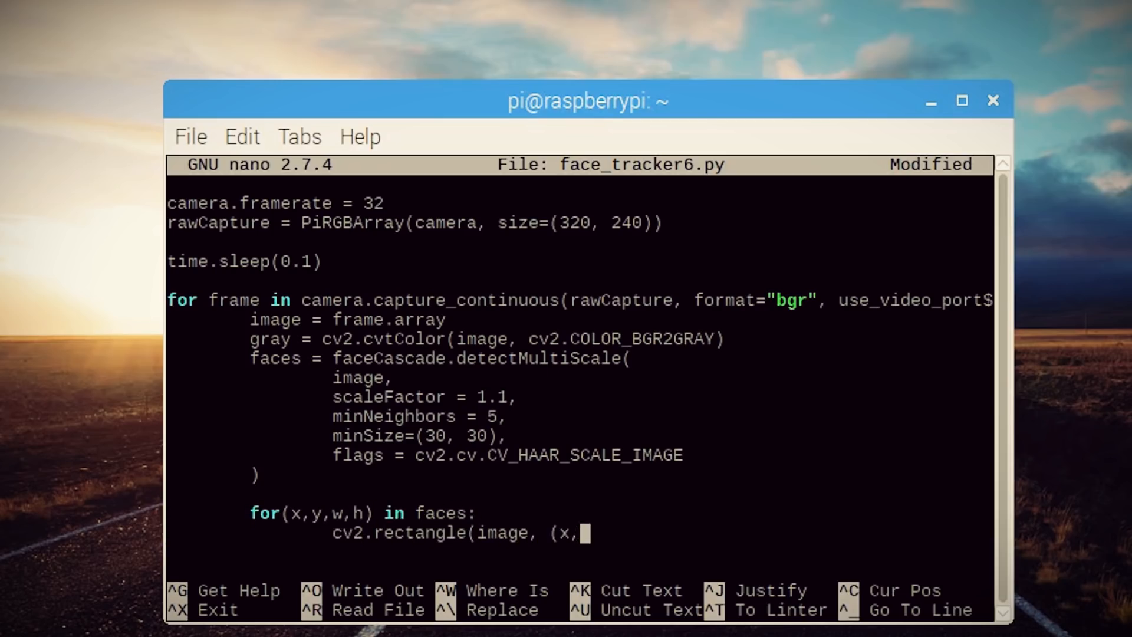
type("y), (x+w, y_h),")
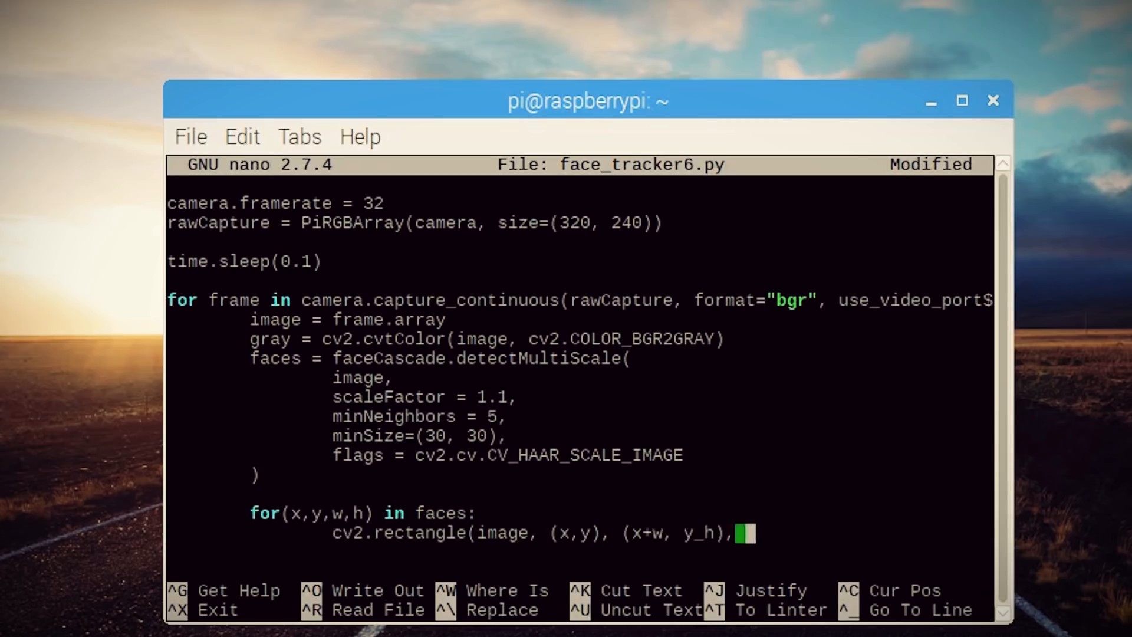
type("(0,255,0),2)")
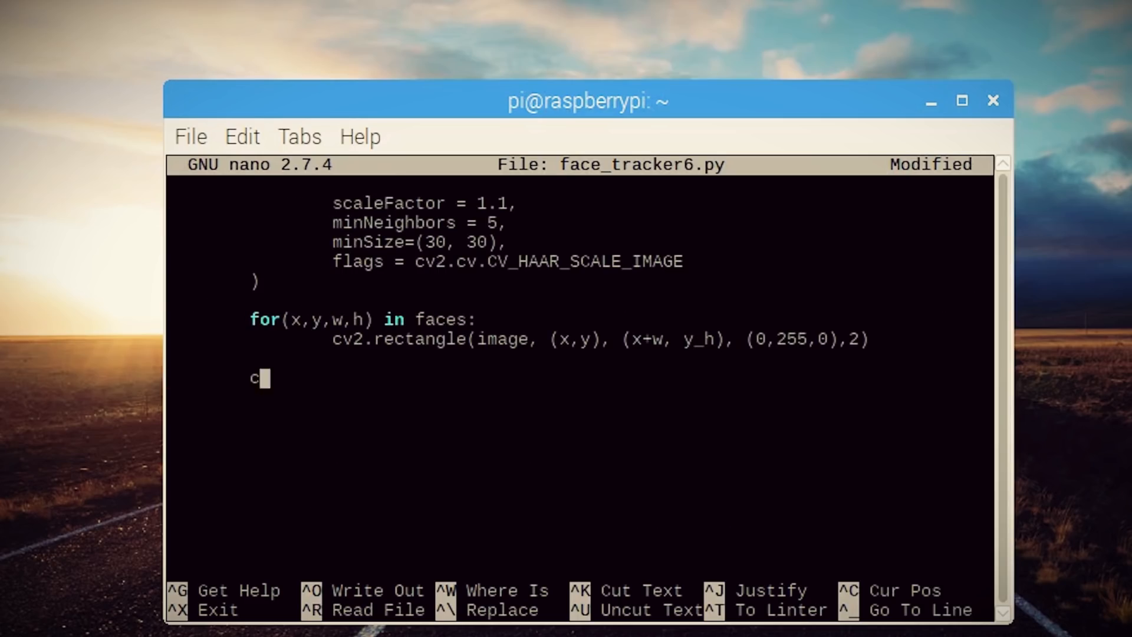
Show each frame in "Frame", truncate rawCapture to 0, and begin saving.
type("v2.imshow(\"Frame\", image)")
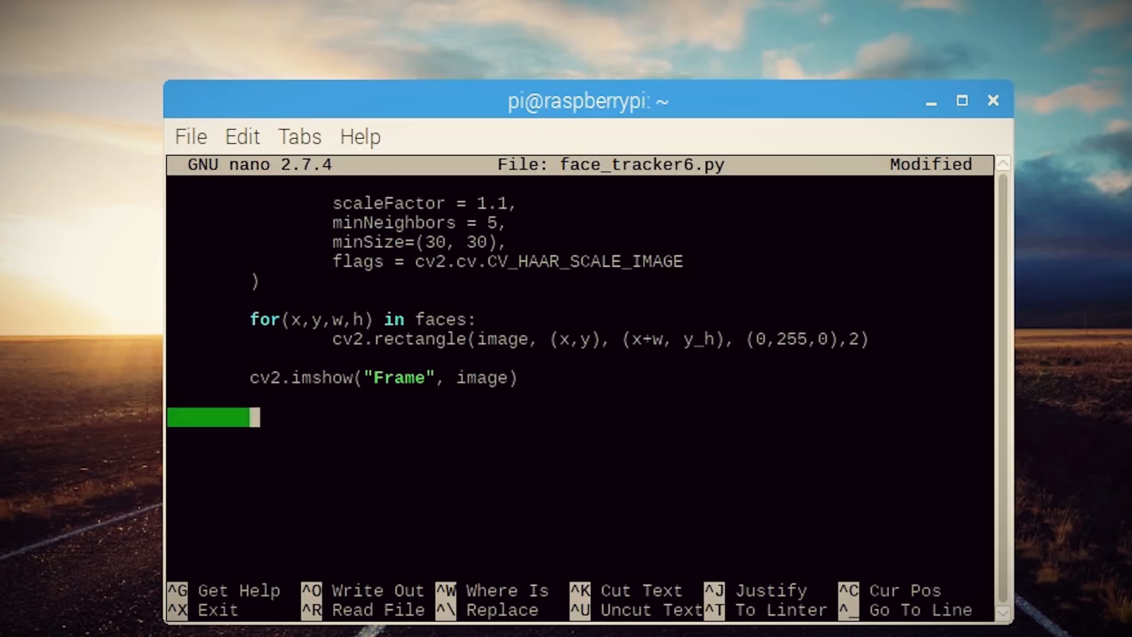
type("rawCapture.truncate(0)")
type("break")
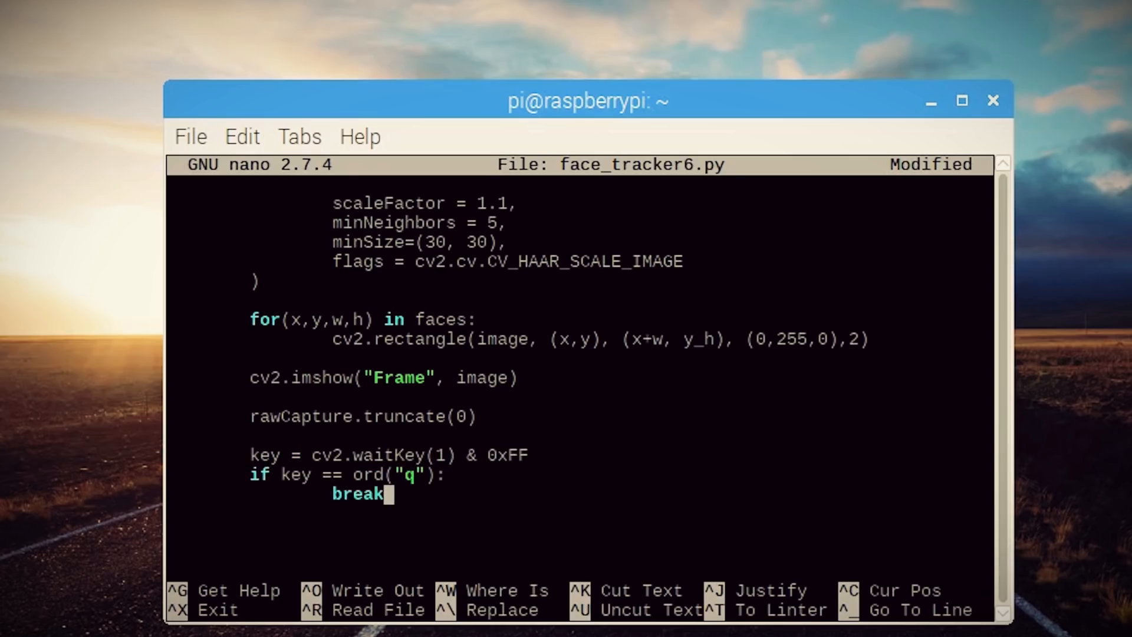
key("ctrl+o")
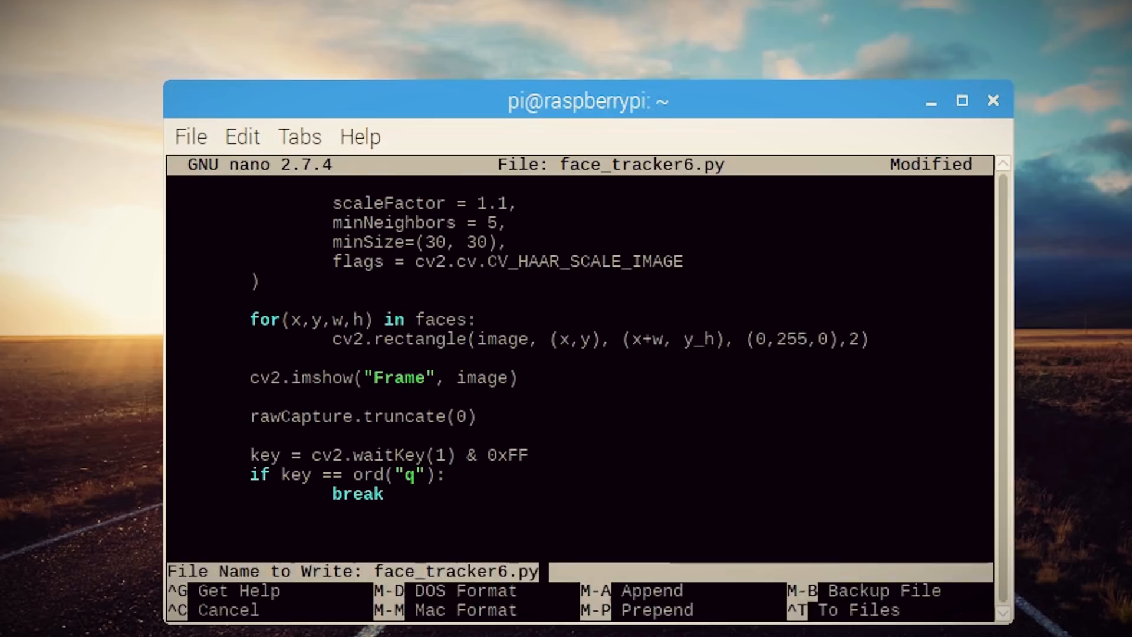